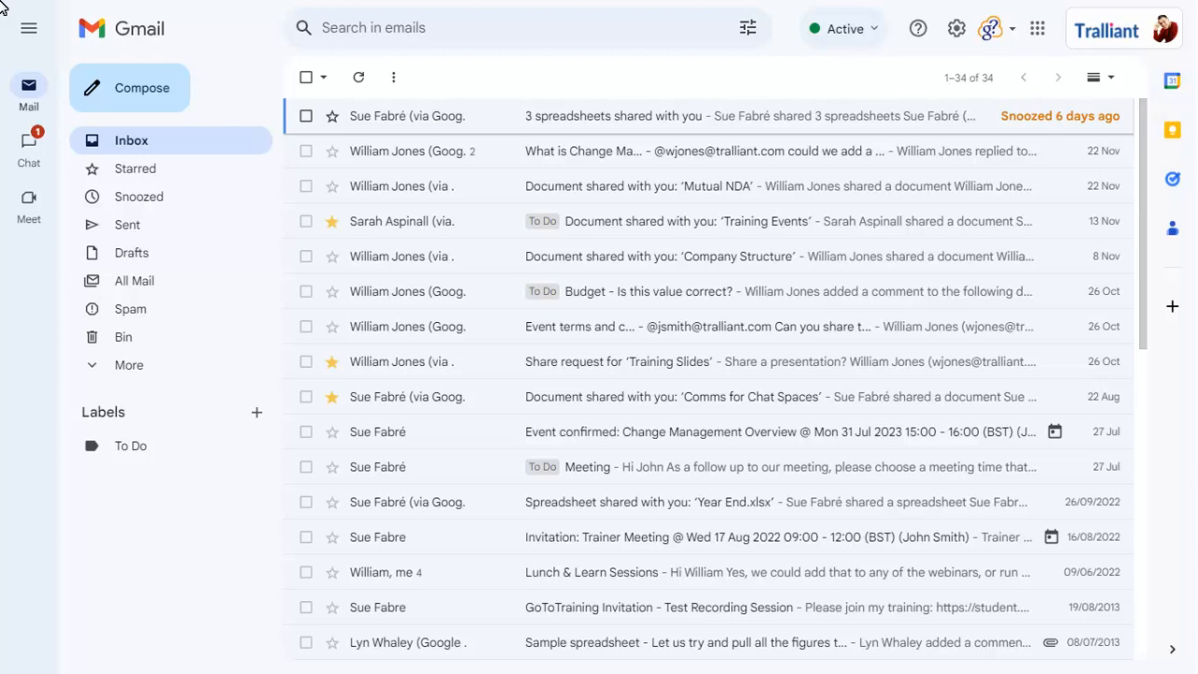
Step: Switch from the mail inbox to Google Chat's Home feed of recent conversations
{"action": "left_click", "coordinate": [28, 150]}
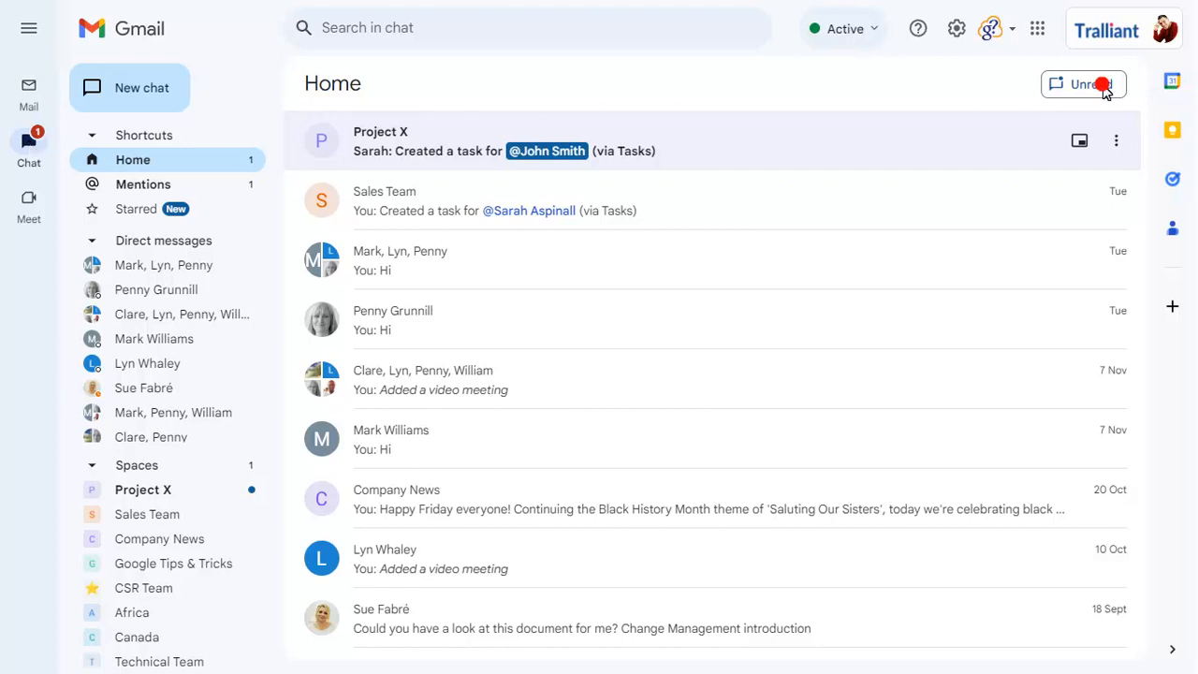
Step: Toggle the Unread filter on and off, then open the Clare, Lyn, Penny, William group chat
{"action": "left_click", "coordinate": [1084, 85]}
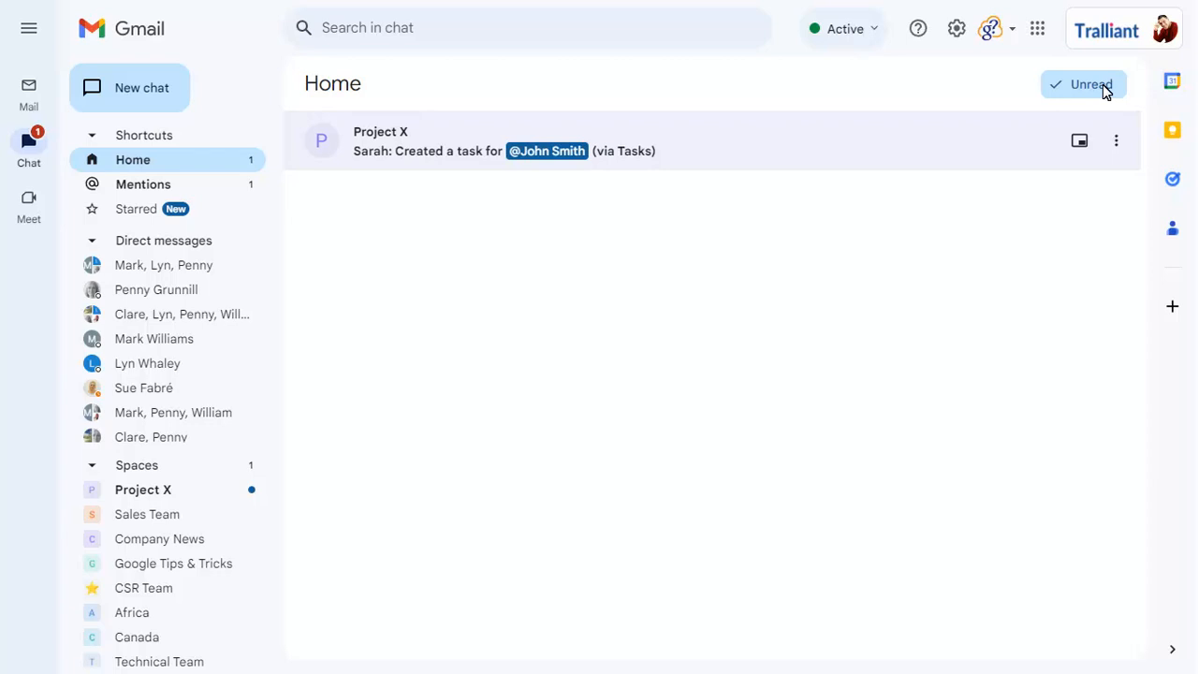
{"action": "left_click", "coordinate": [1084, 84]}
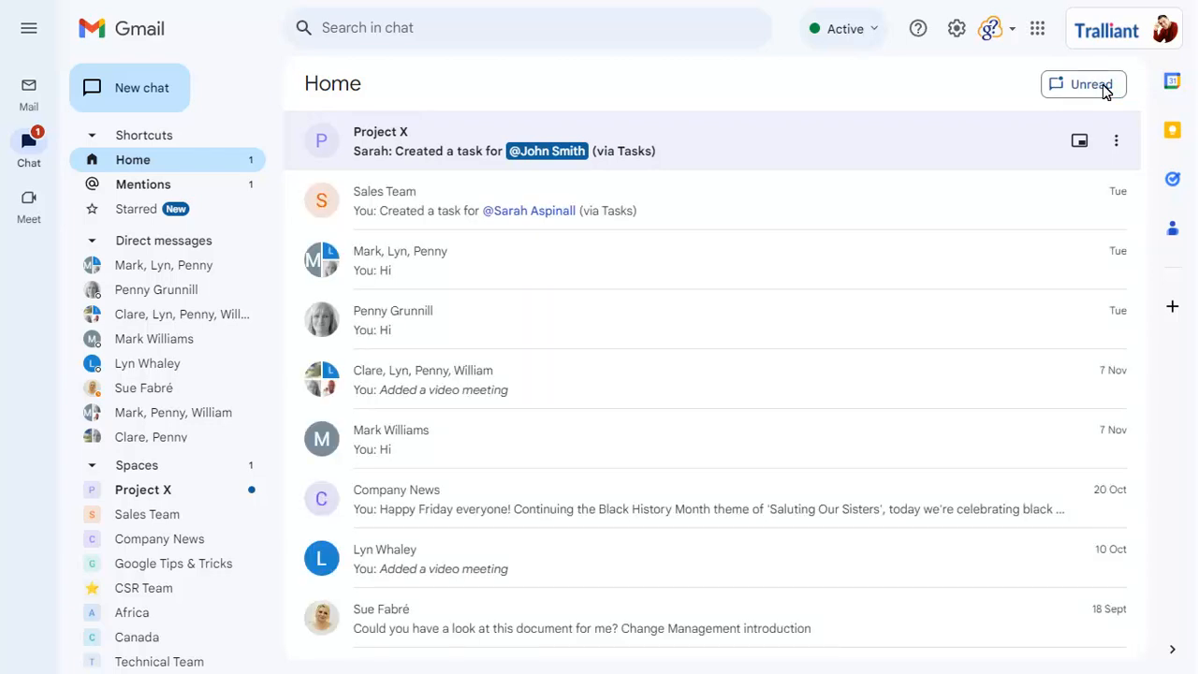
{"action": "left_click", "coordinate": [423, 378]}
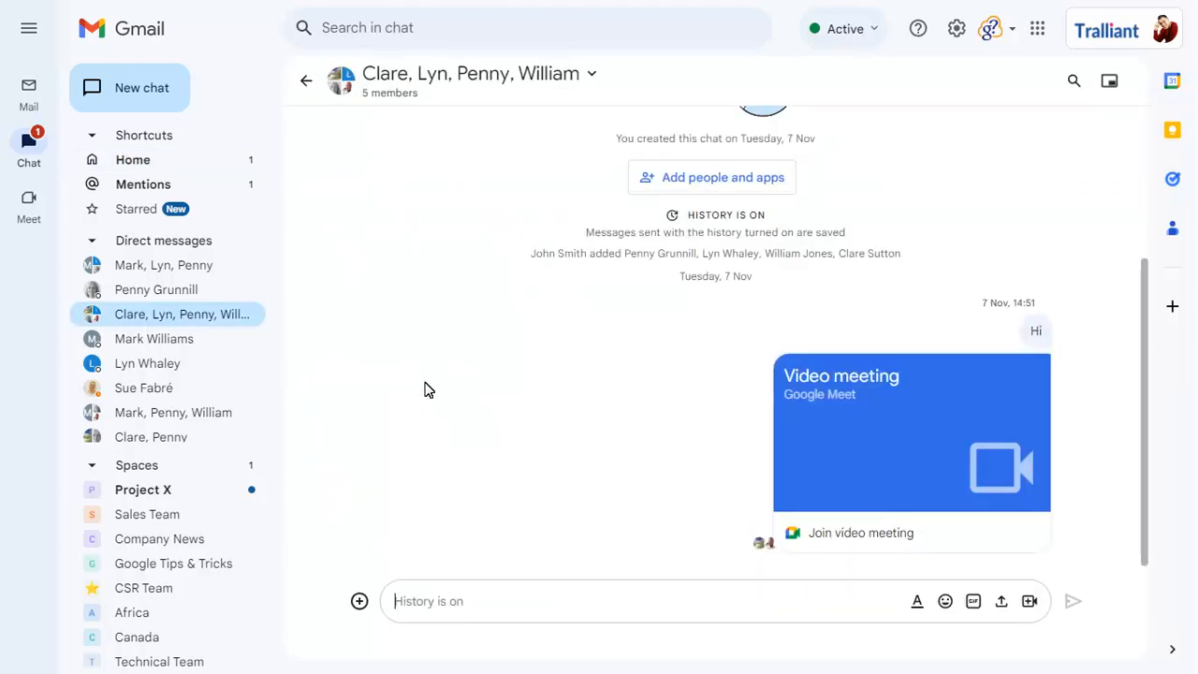
Step: Show the Mentions shortcut list and open the Project X message that mentions you
{"action": "left_click", "coordinate": [143, 185]}
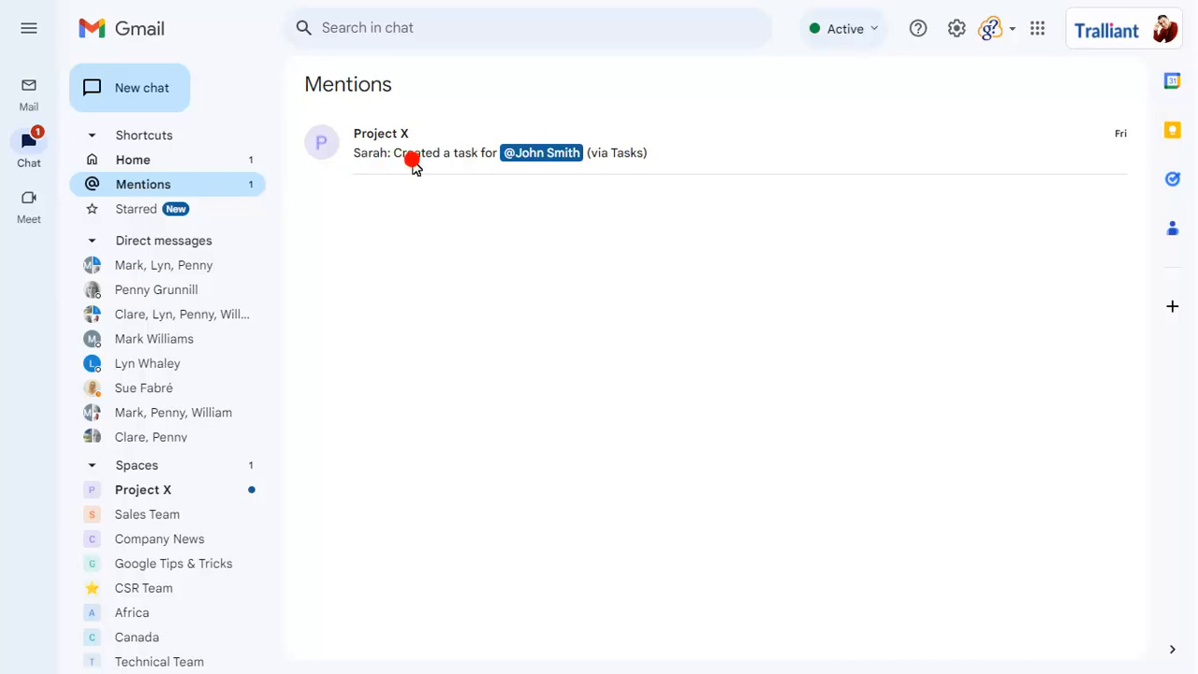
{"action": "left_click", "coordinate": [146, 506]}
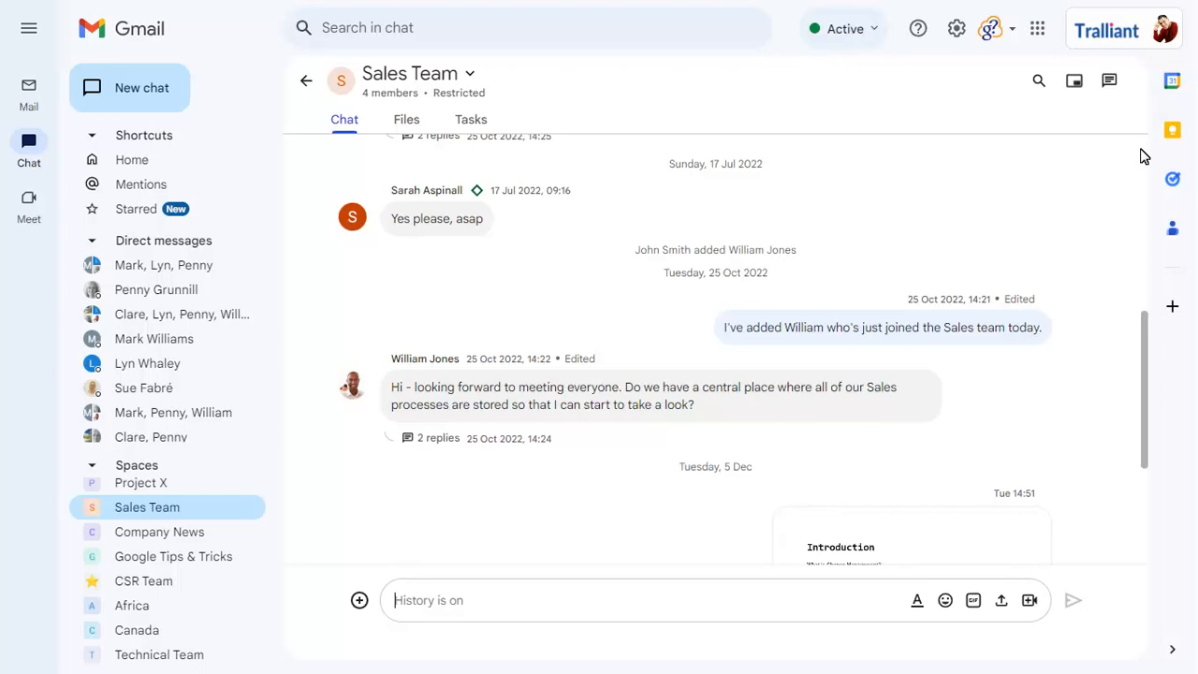
{"action": "mouse_move", "coordinate": [691, 395]}
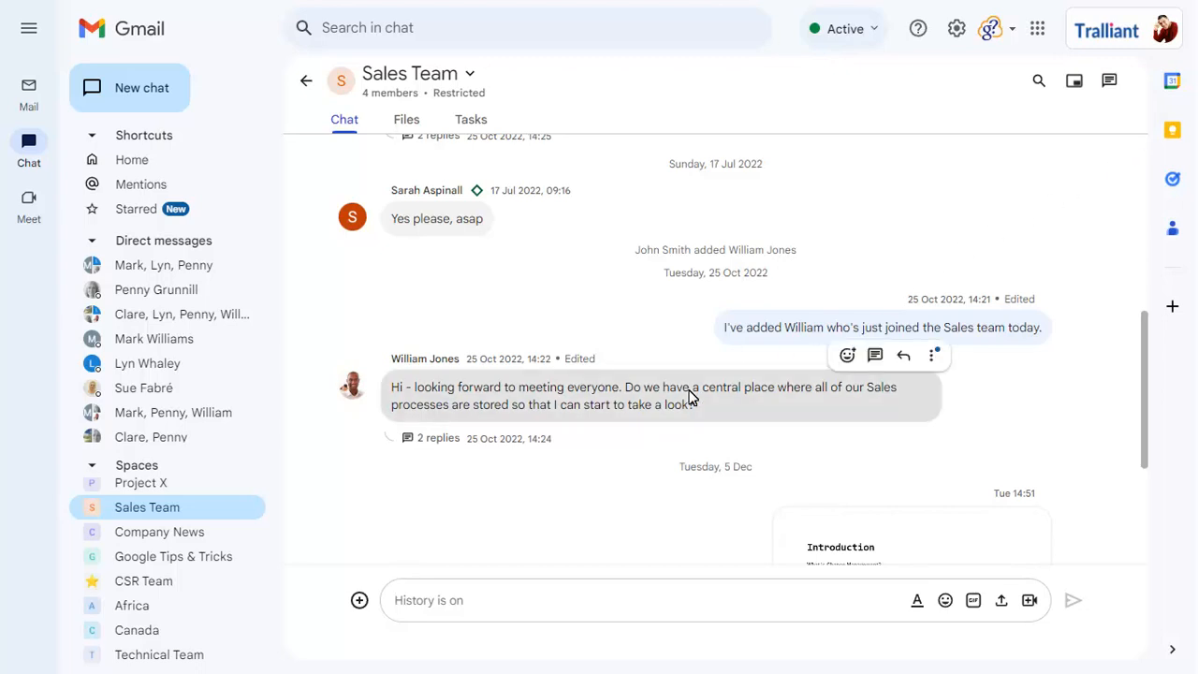
{"action": "left_click", "coordinate": [933, 355]}
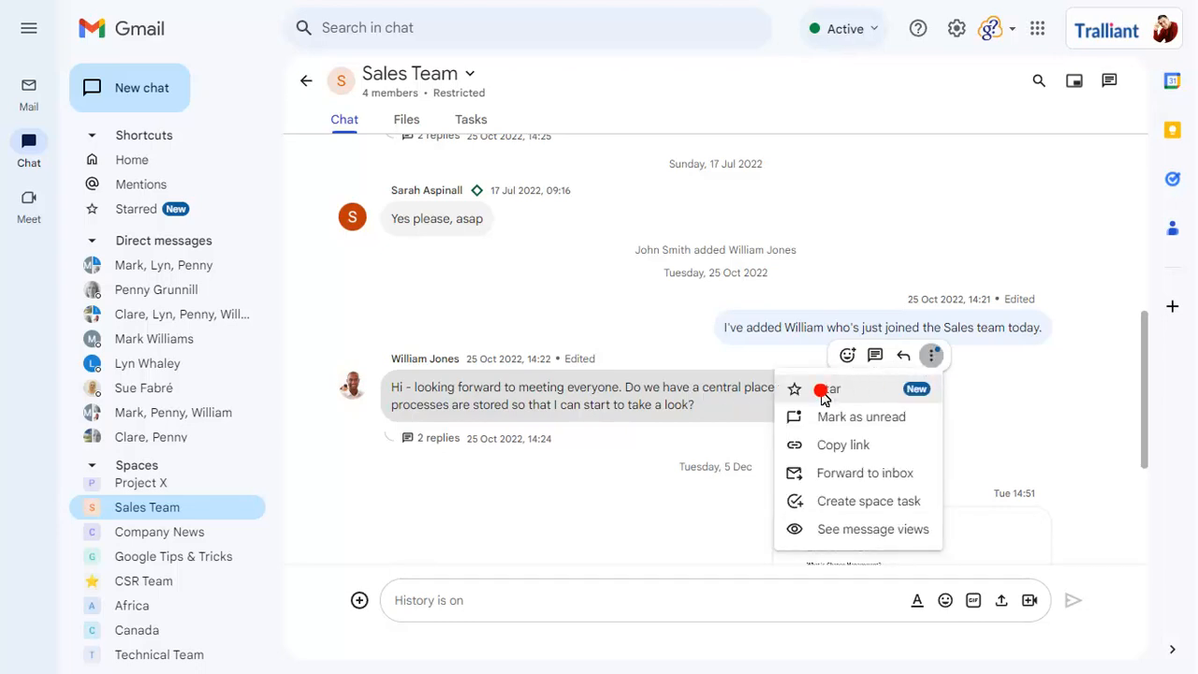
{"action": "left_click", "coordinate": [827, 388]}
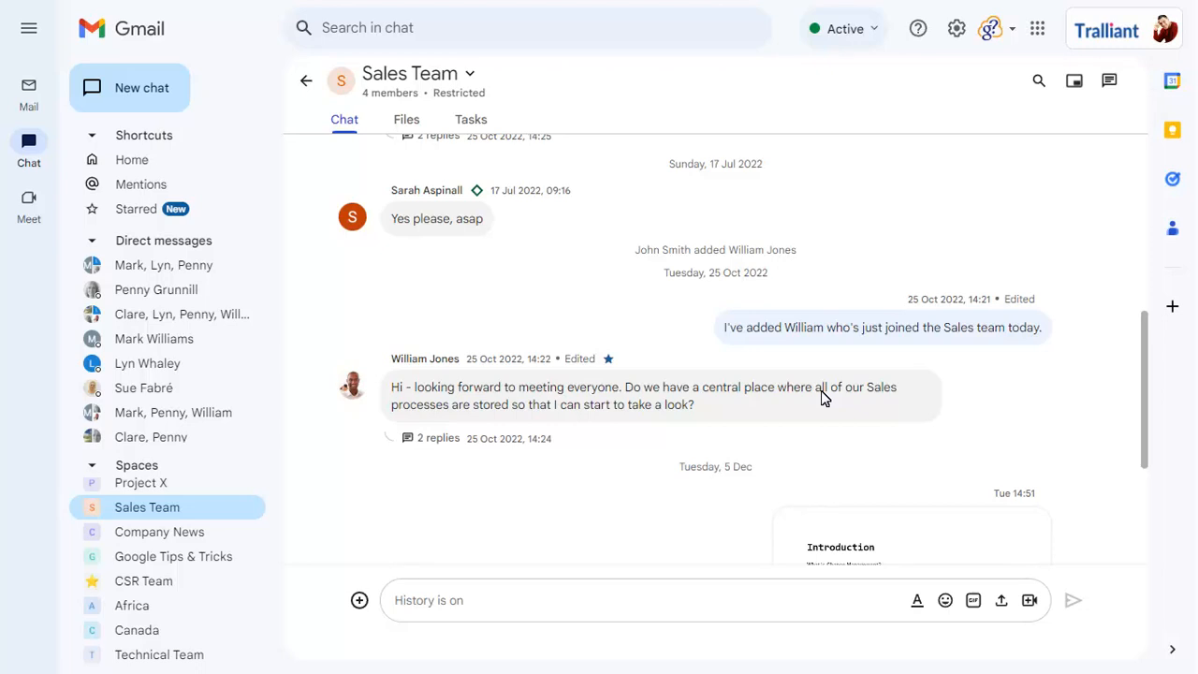
Step: View the Starred messages list, check the New chat menu, and return to Chat Home
{"action": "left_click", "coordinate": [135, 208]}
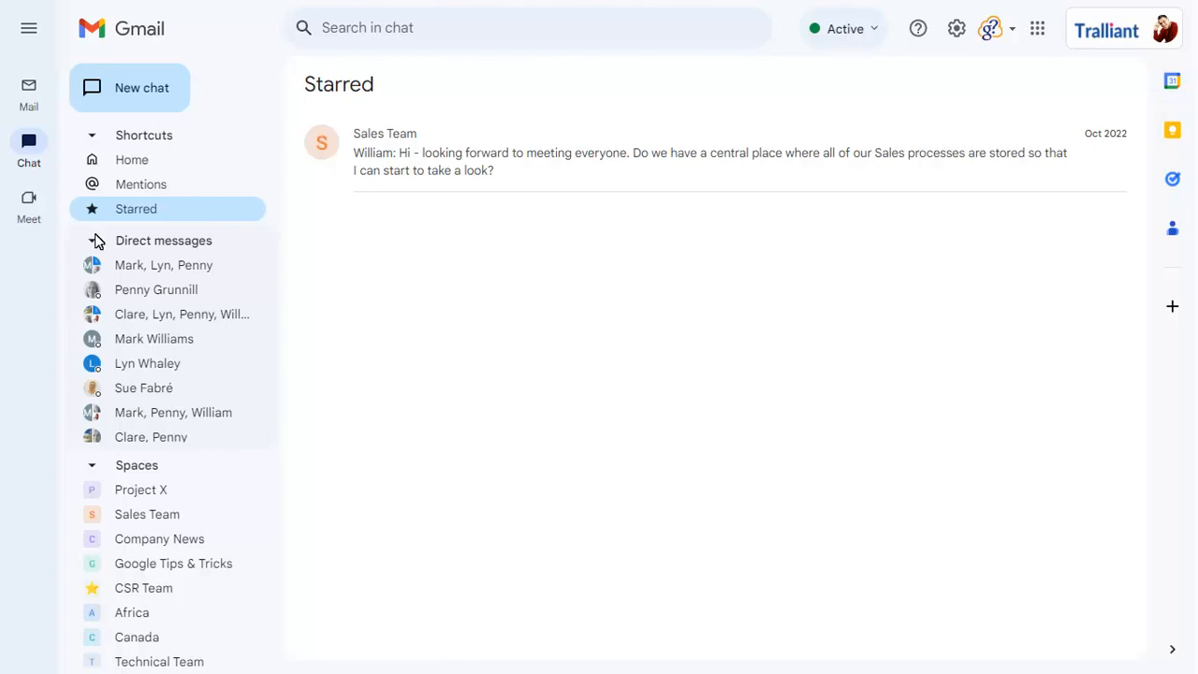
{"action": "left_click", "coordinate": [142, 88]}
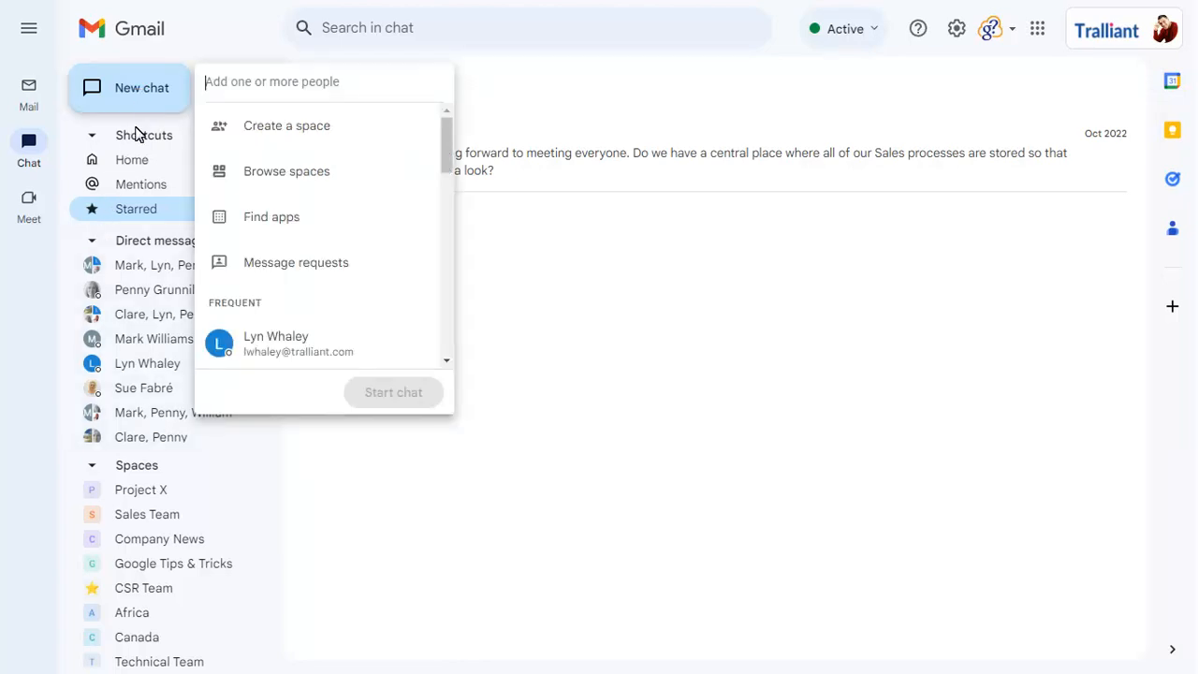
{"action": "left_click", "coordinate": [131, 159]}
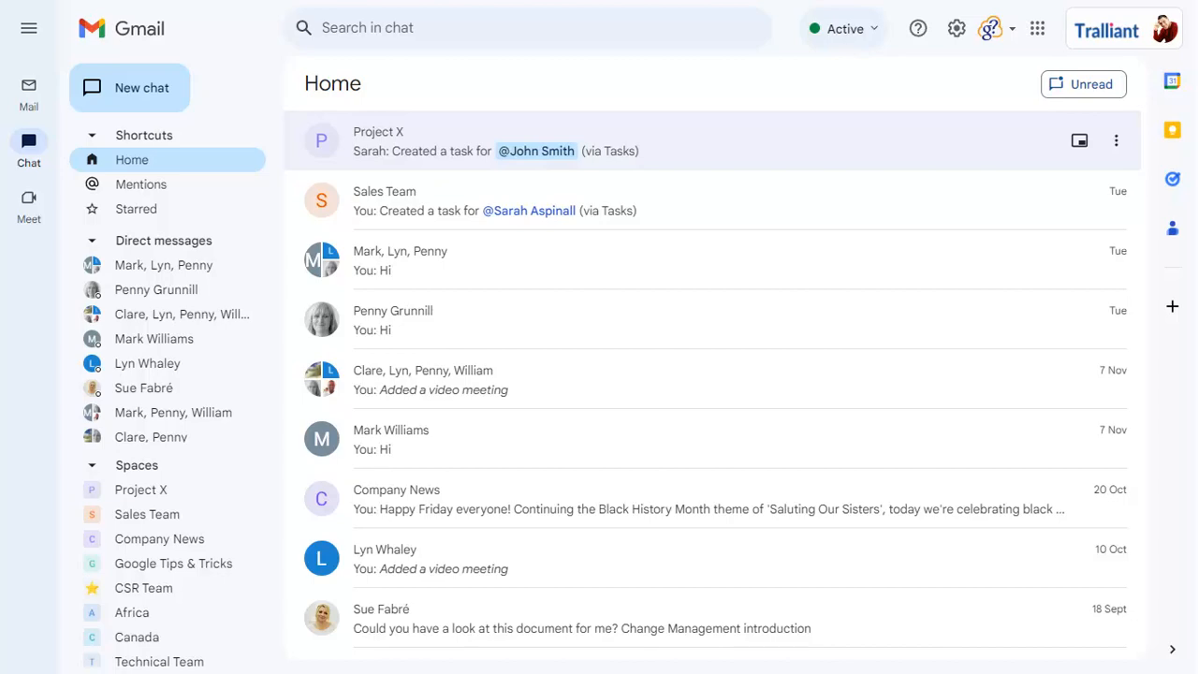